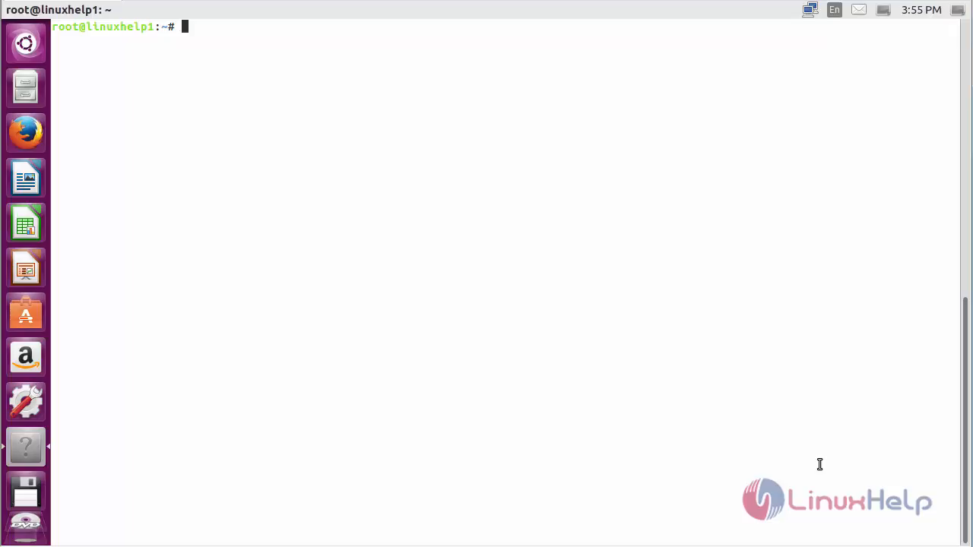
- Run 'add-apt-repository ppa:appgrid/stable' and confirm adding the PPA
{"action": "type", "text": "add"}
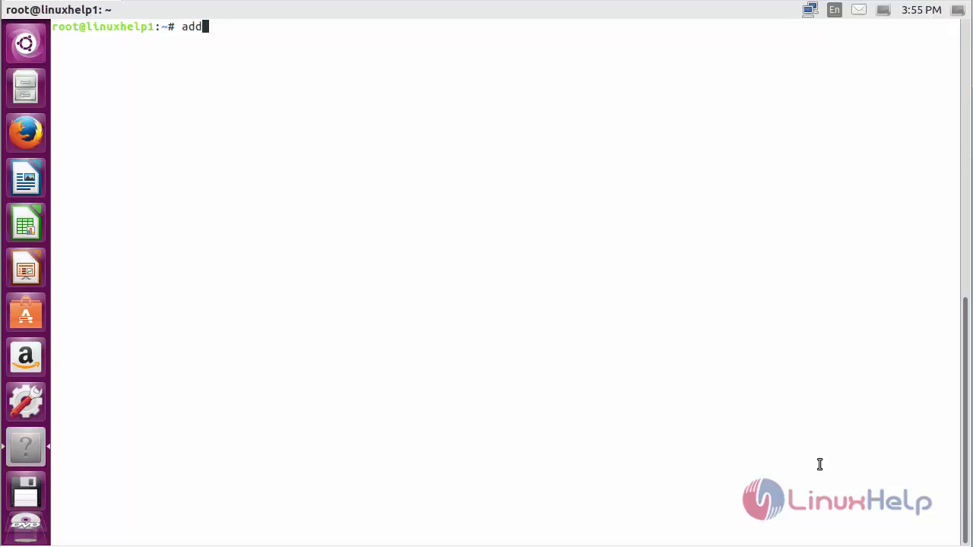
{"action": "type", "text": "-apt-"}
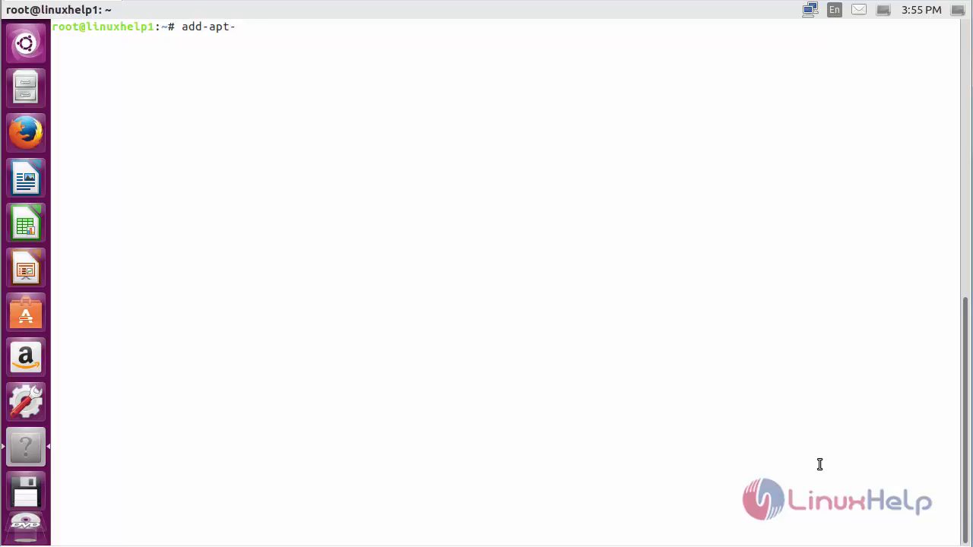
{"action": "type", "text": "reposit"}
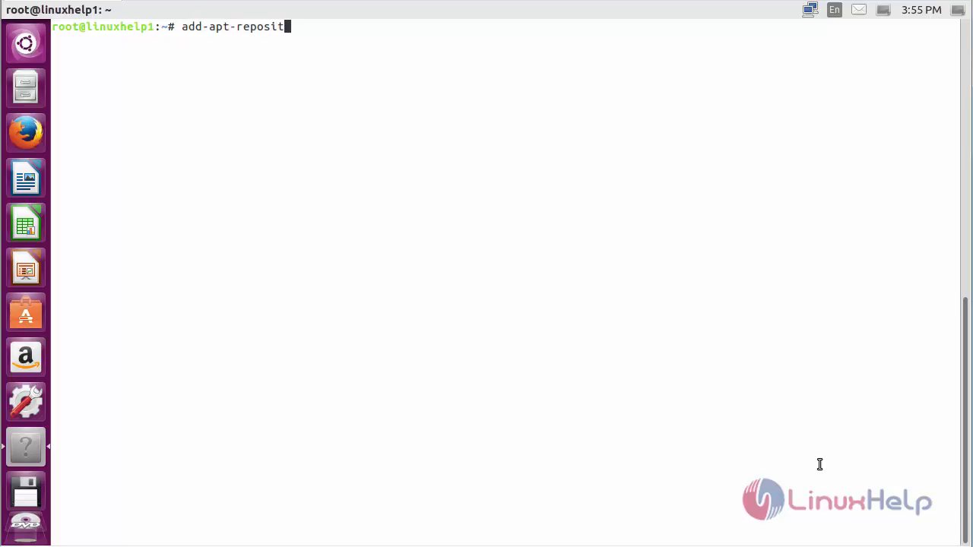
{"action": "type", "text": "ory pp"}
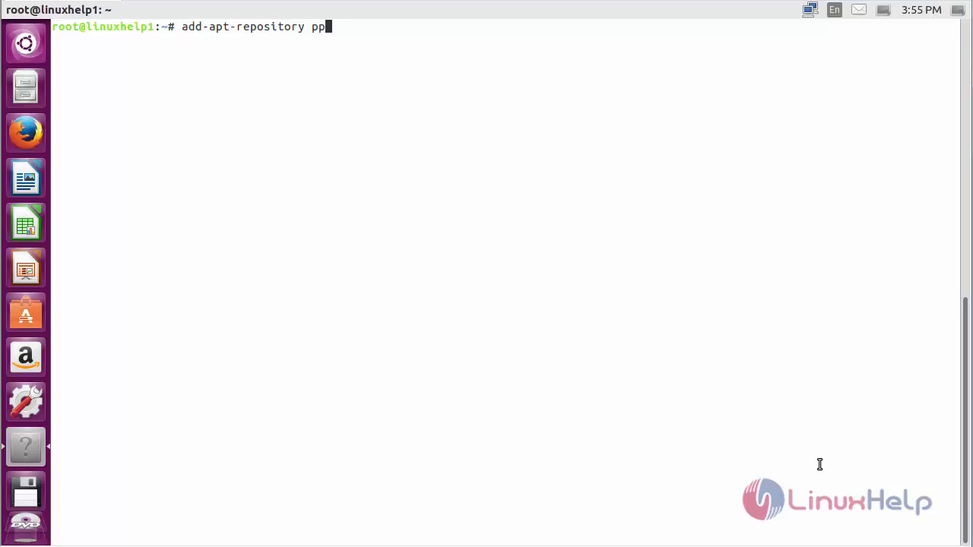
{"action": "type", "text": "a:"}
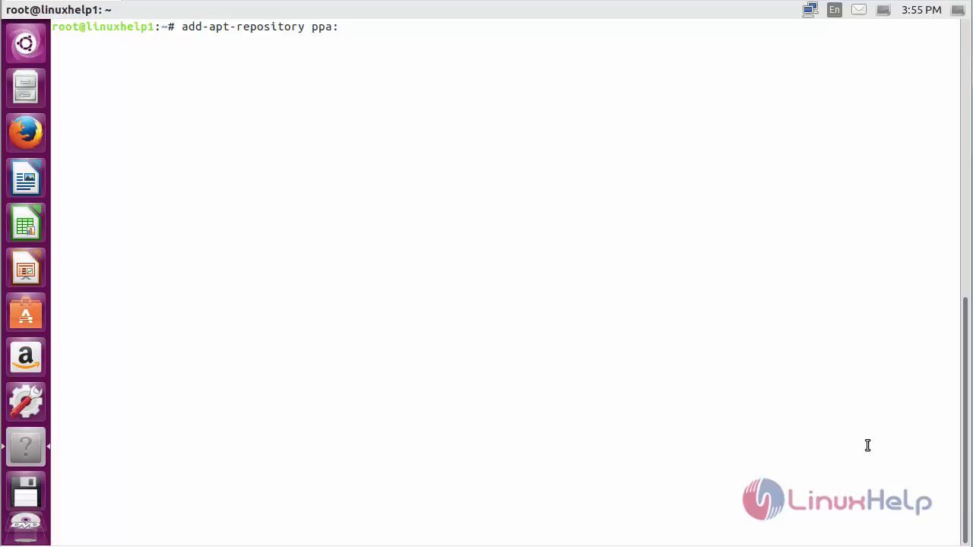
{"action": "type", "text": "app"}
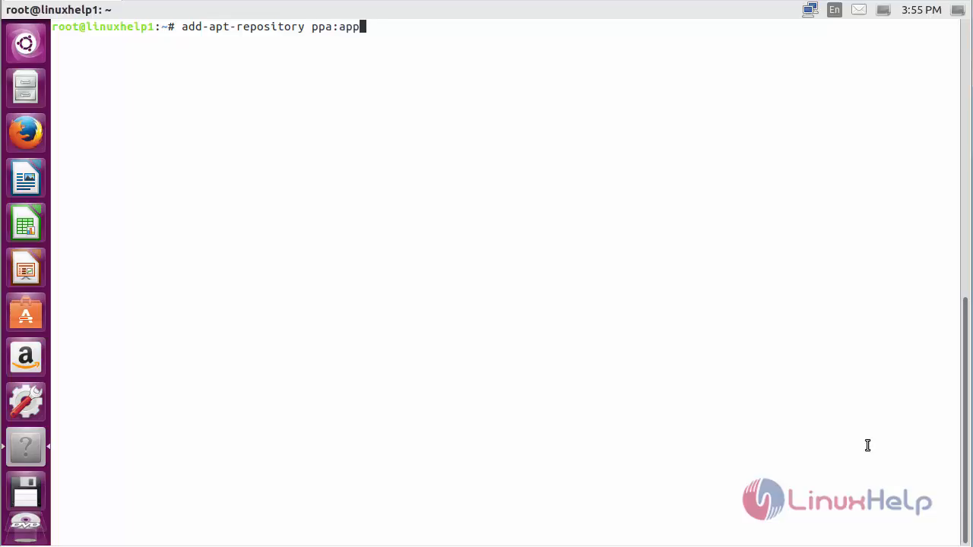
{"action": "type", "text": "grid"}
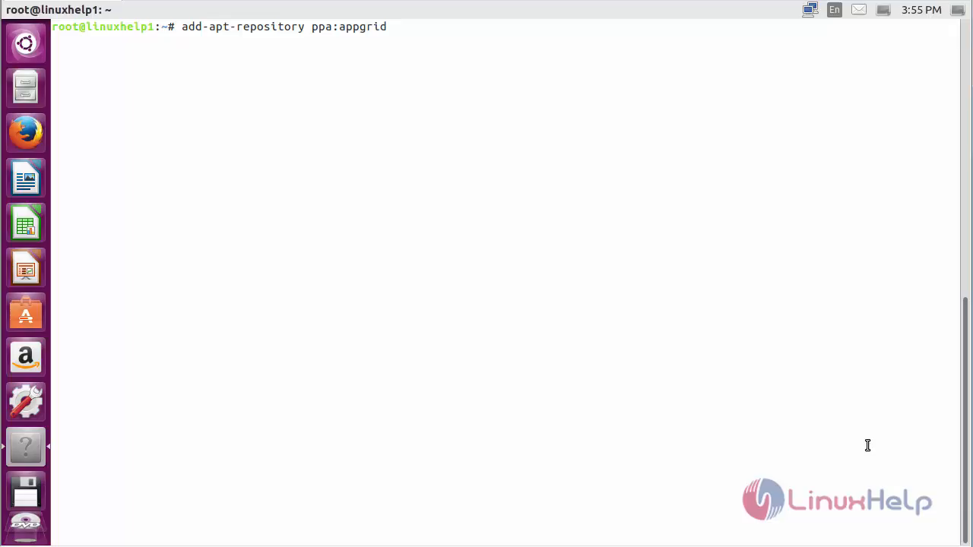
{"action": "type", "text": "/stab"}
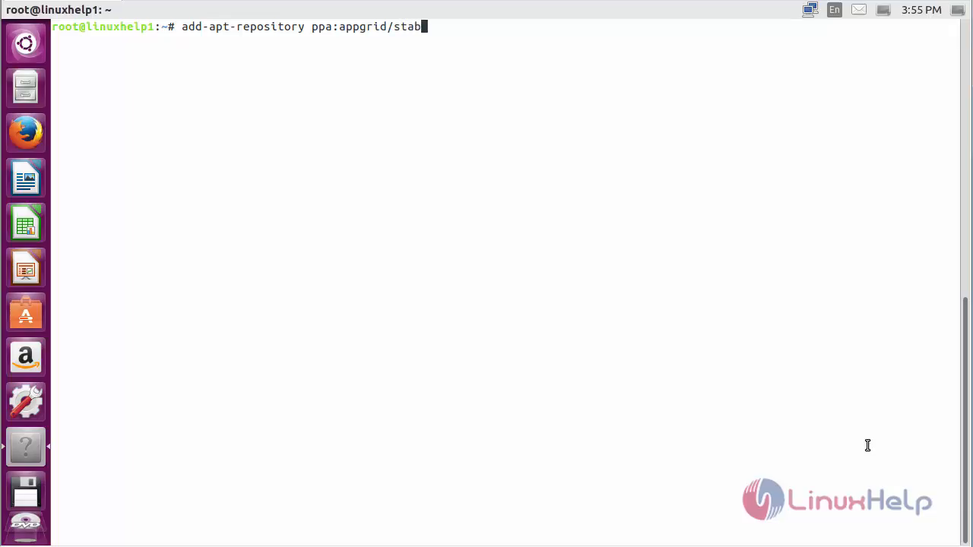
{"action": "type", "text": "le"}
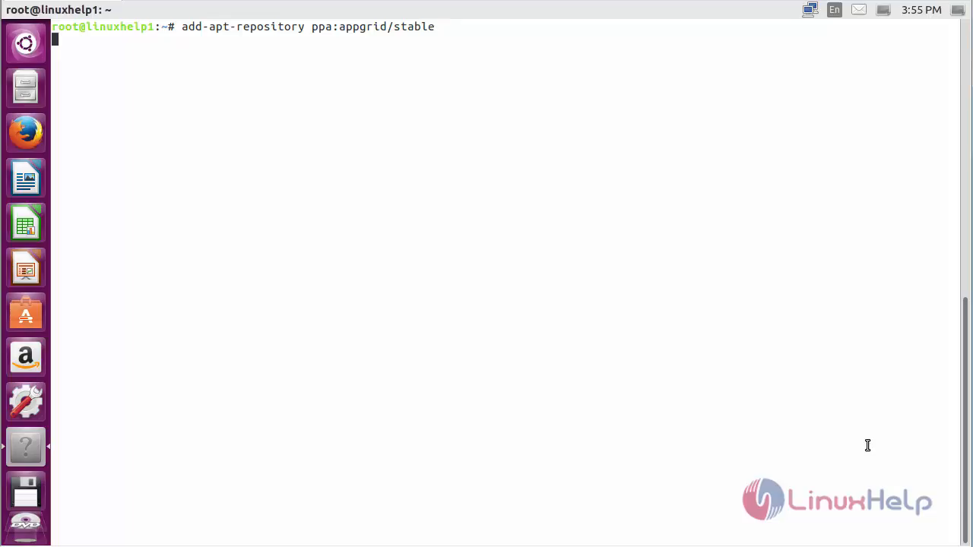
{"action": "key", "text": "Return"}
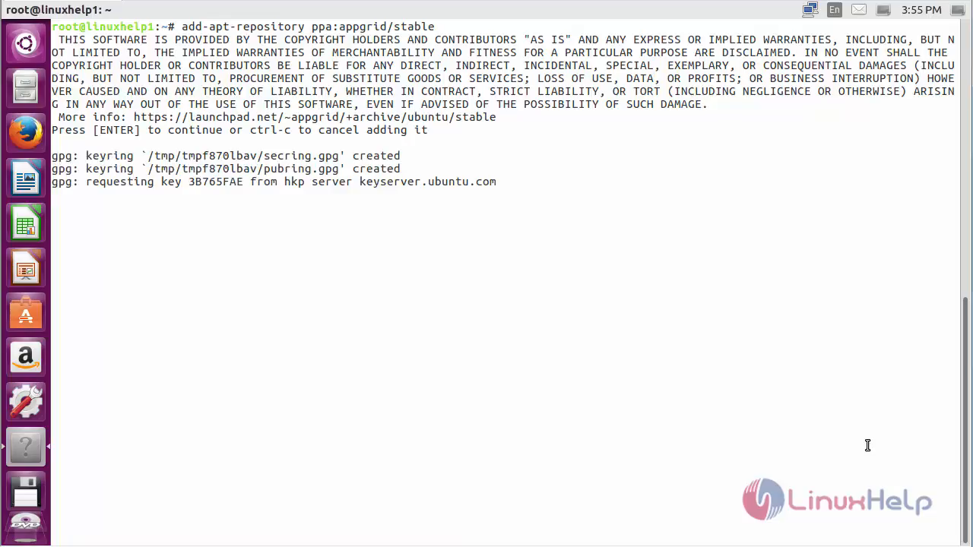
{"action": "key", "text": "Return"}
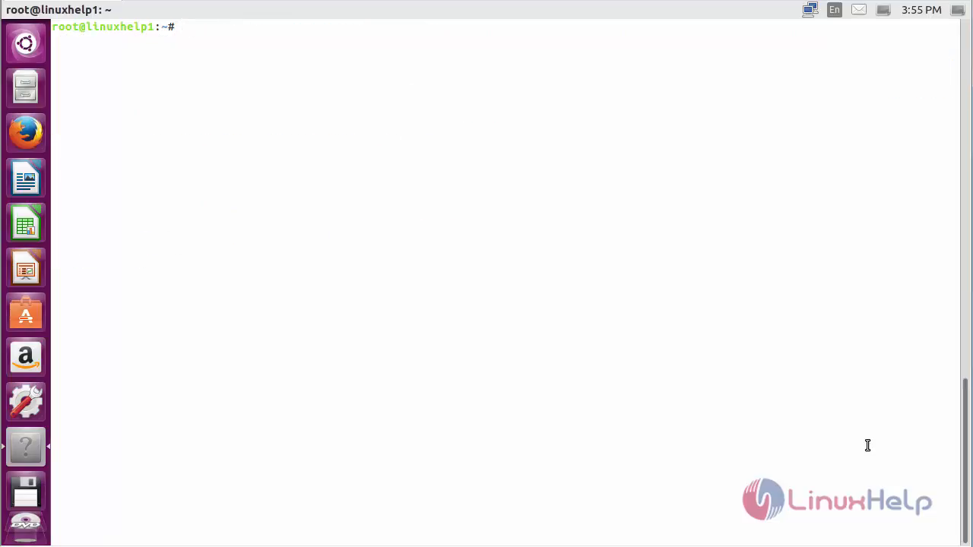
- Run 'apt-get update' to refresh the package lists
{"action": "type", "text": "apt-"}
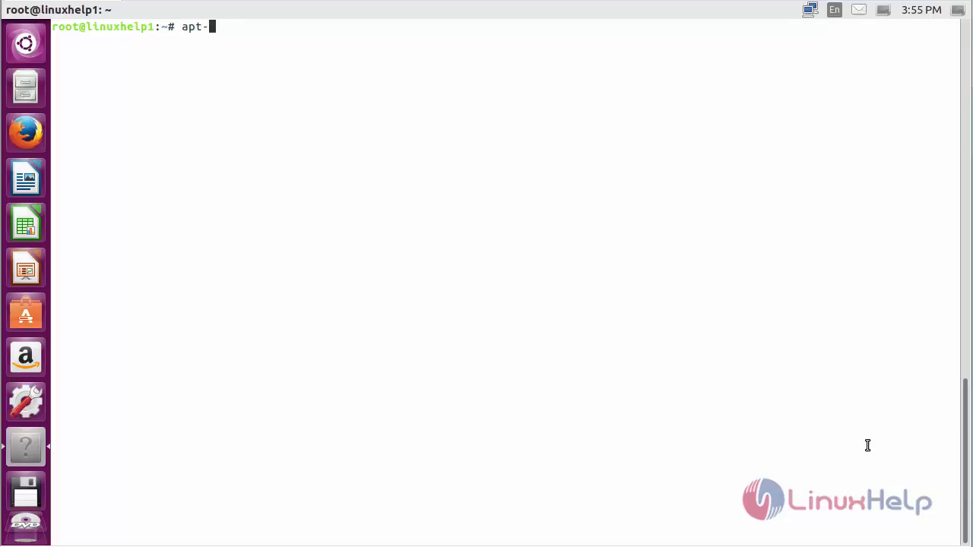
{"action": "type", "text": "get up"}
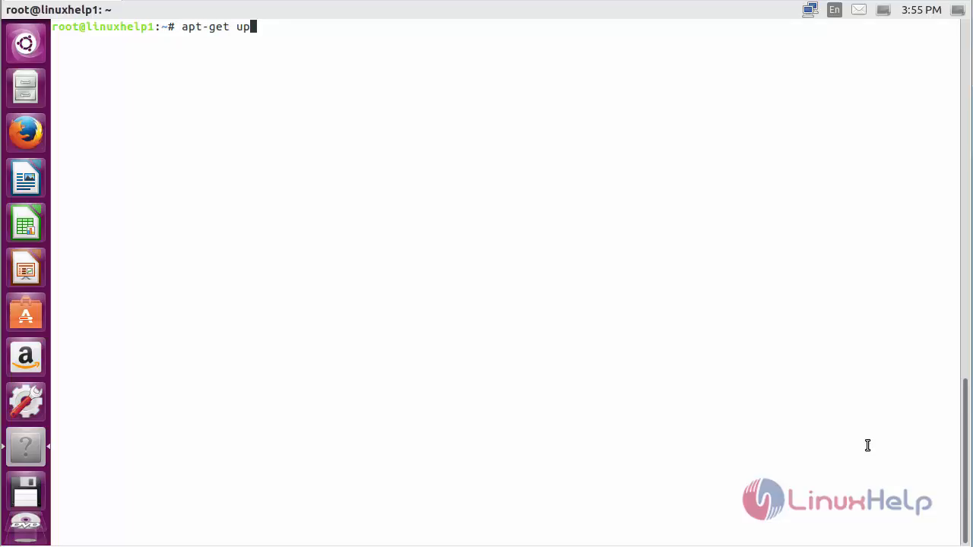
{"action": "type", "text": "date"}
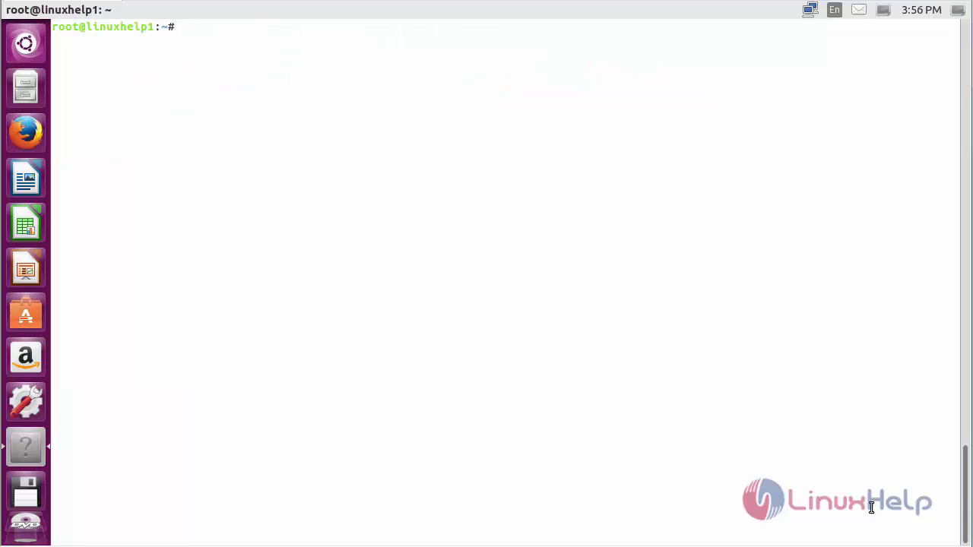
- Run 'apt-get install appgrid -y' to install AppGrid 0.278
{"action": "type", "text": "apt"}
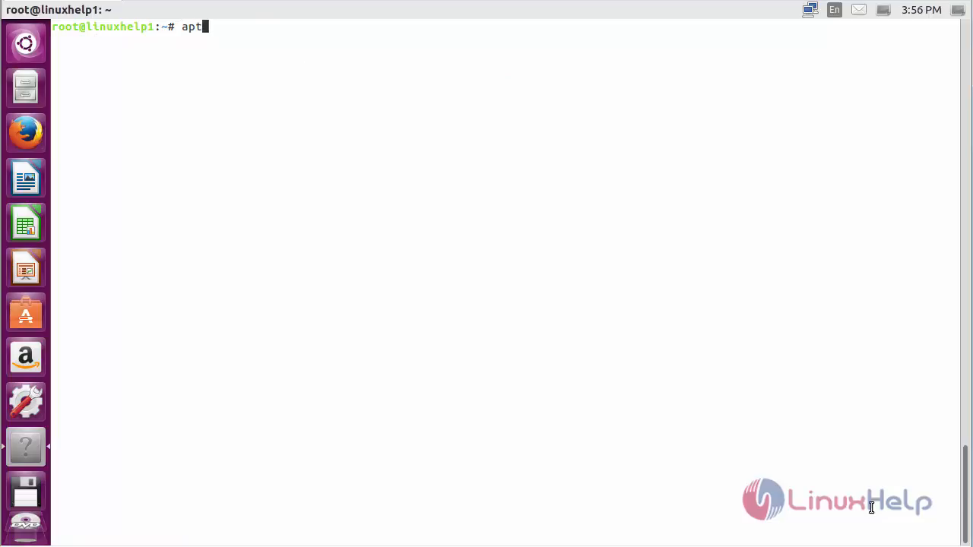
{"action": "type", "text": "-get i"}
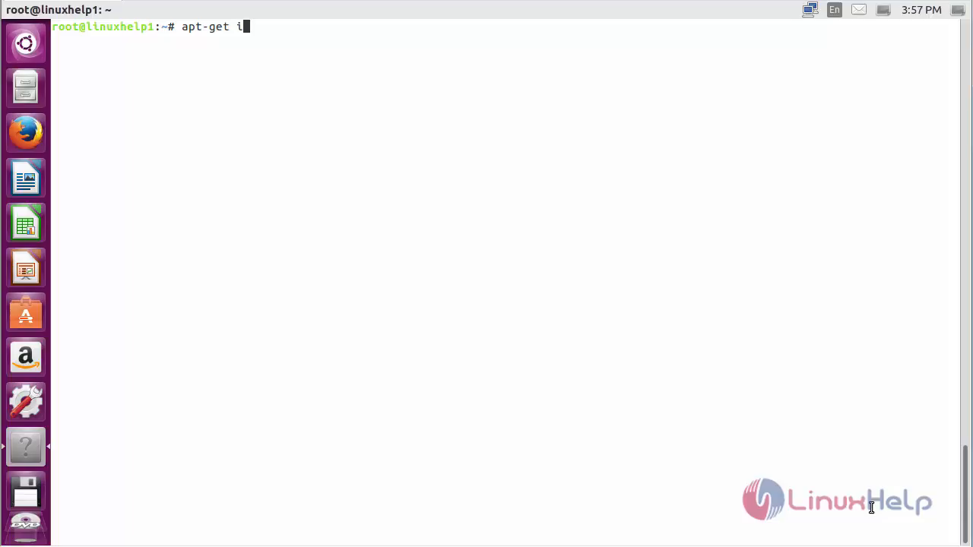
{"action": "type", "text": "nstall"}
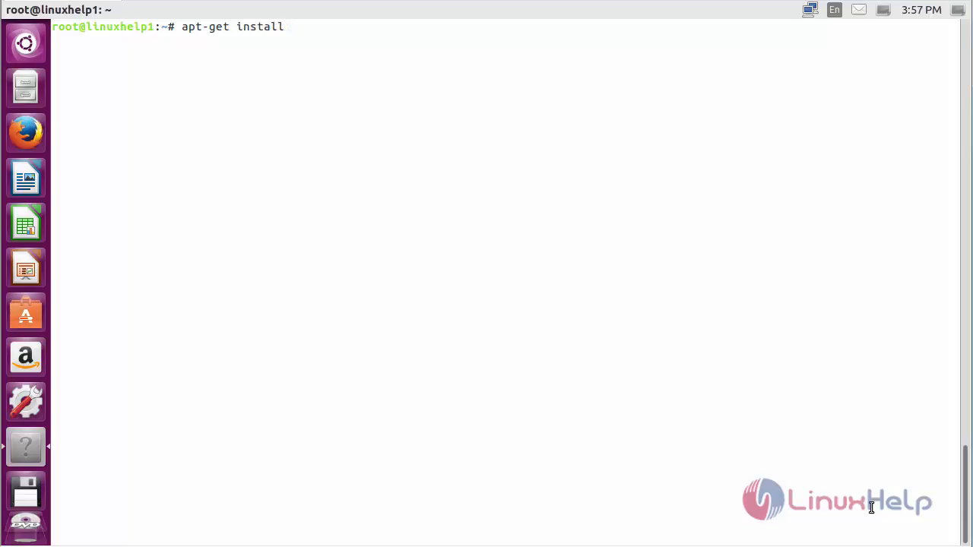
{"action": "type", "text": "appgr"}
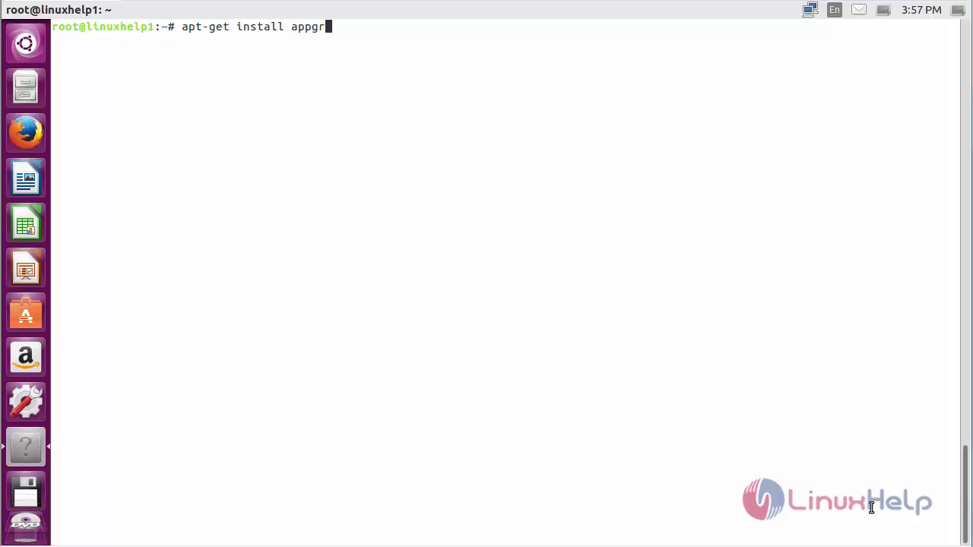
{"action": "type", "text": "id -y"}
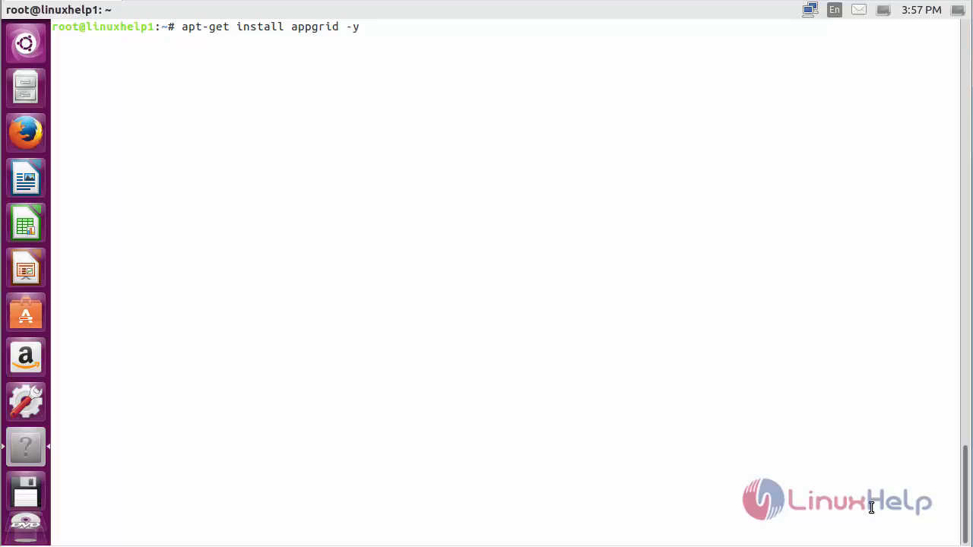
{"action": "key", "text": "Return"}
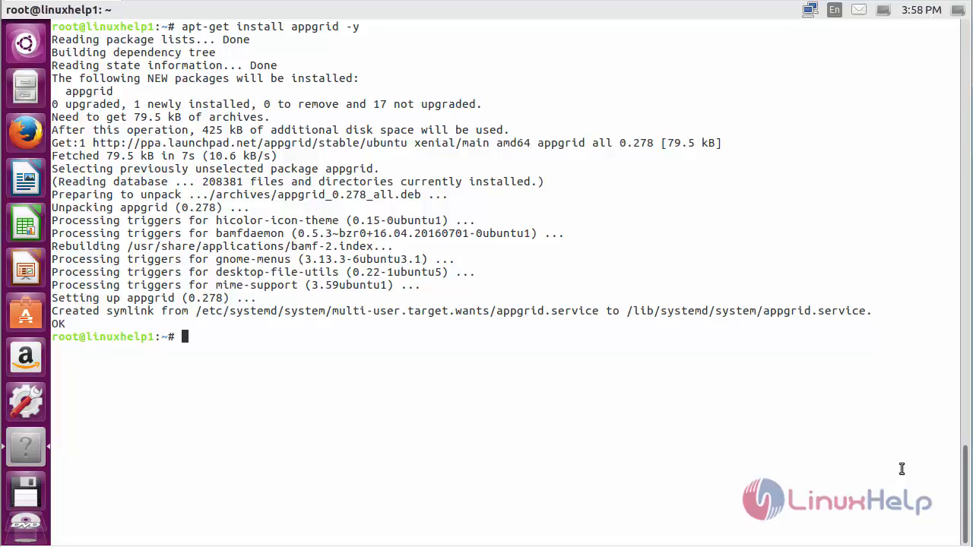
{"action": "mouse_move", "coordinate": [157, 105]}
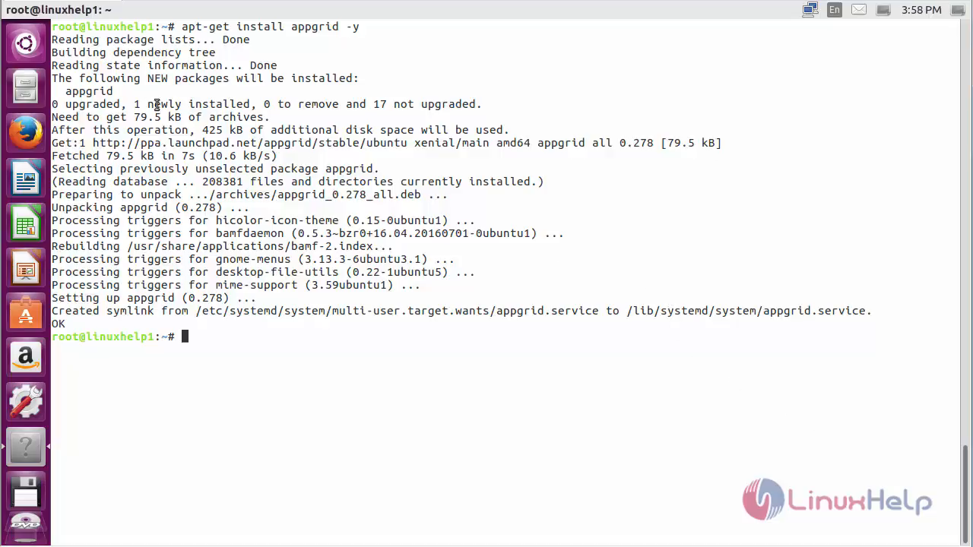
- Search the Unity Dash for 'appgrid' and launch App Grid
{"action": "left_click", "coordinate": [24, 43]}
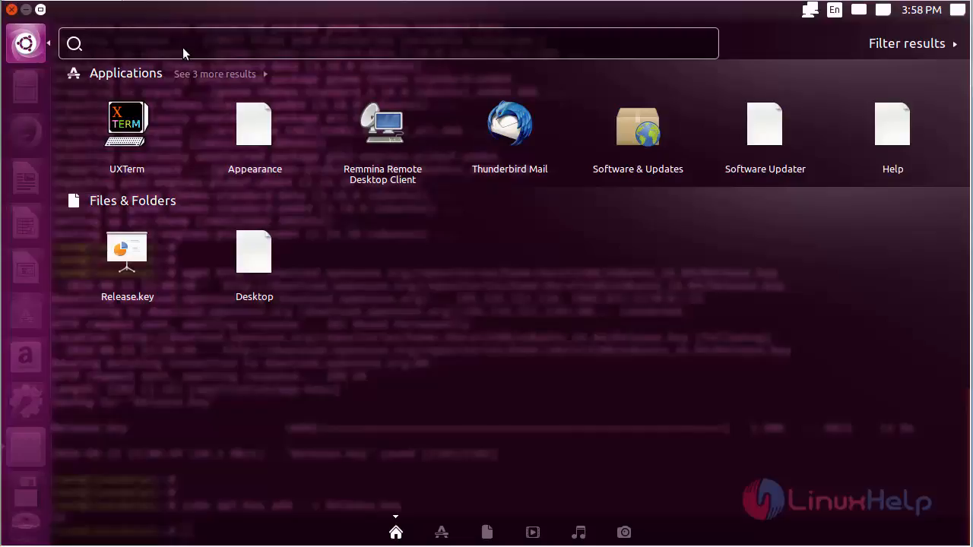
{"action": "type", "text": "appgrid"}
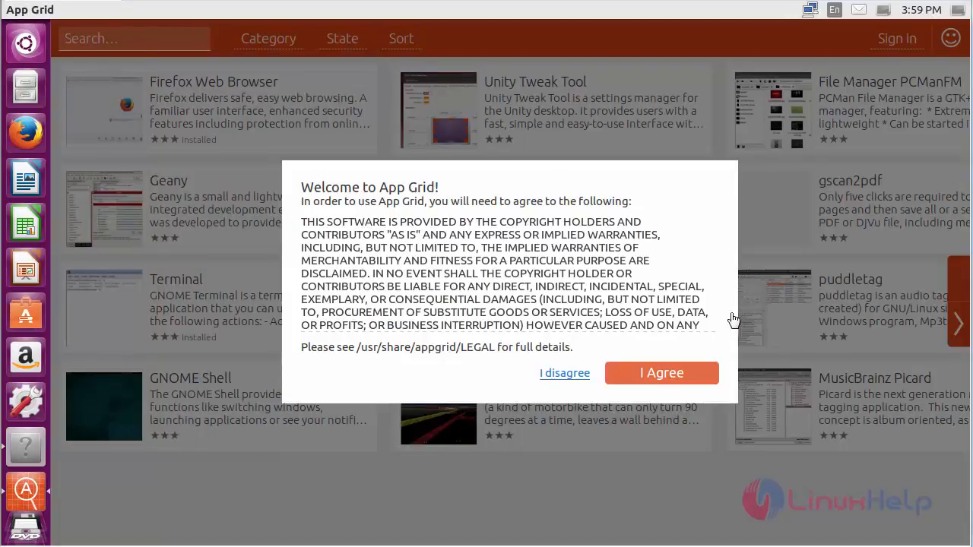
{"action": "mouse_move", "coordinate": [654, 377]}
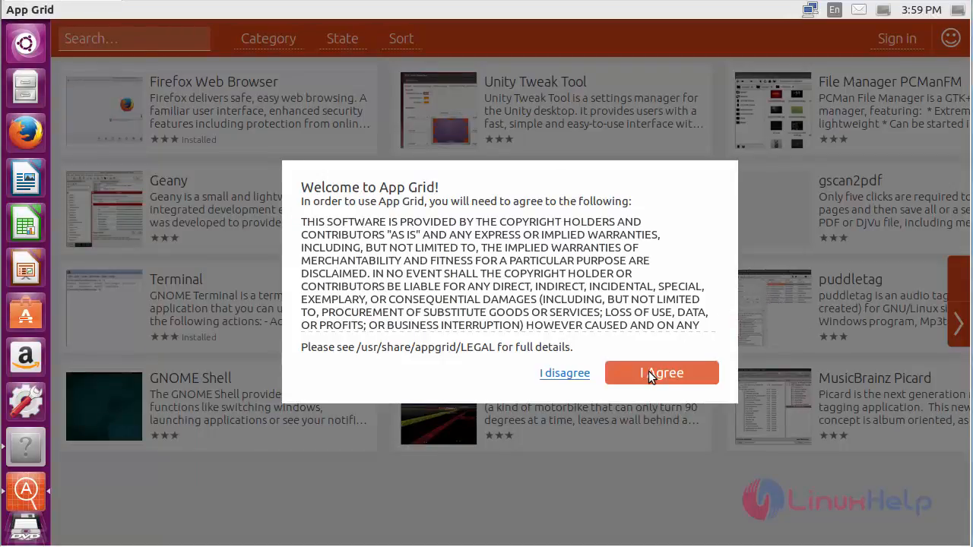
- Agree to the welcome license and page forward twice through the app catalogue
{"action": "left_click", "coordinate": [661, 372]}
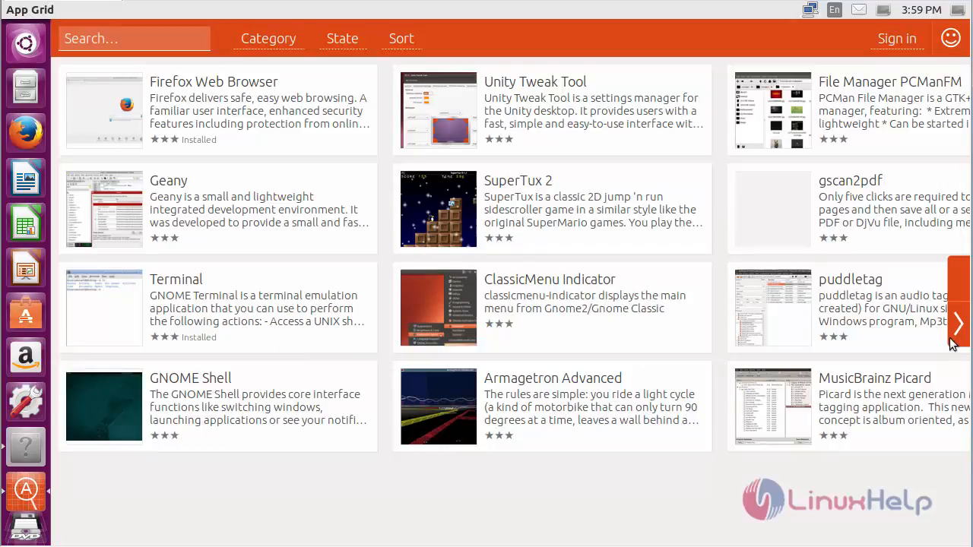
{"action": "left_click", "coordinate": [957, 322]}
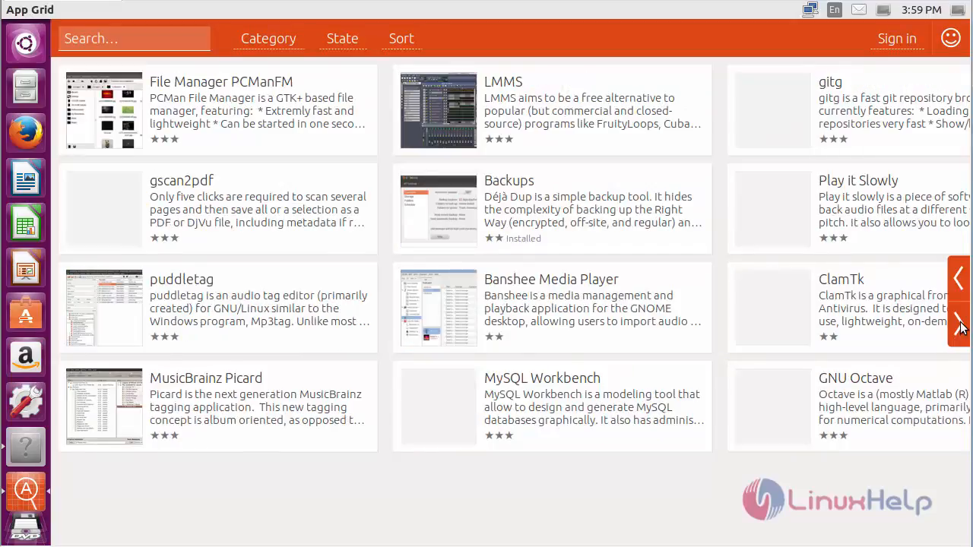
{"action": "left_click", "coordinate": [959, 325]}
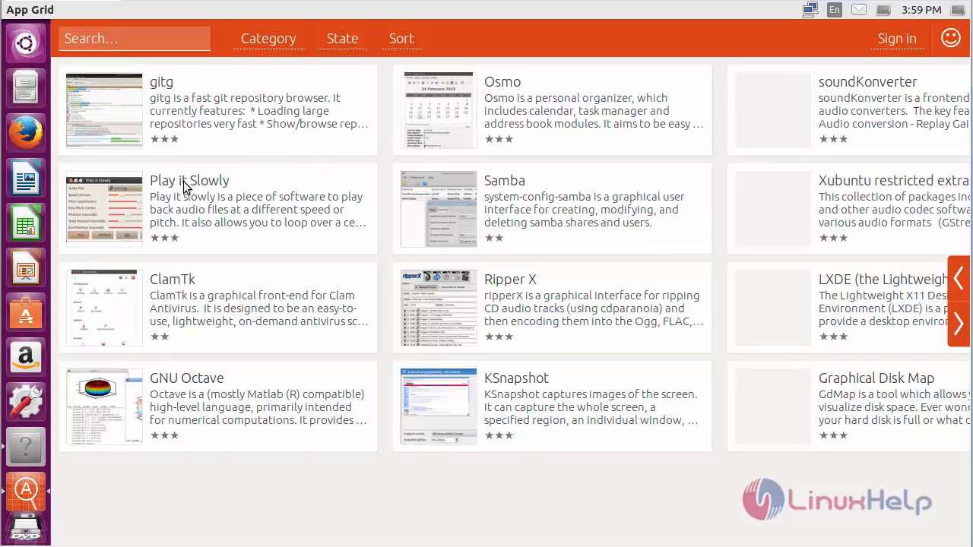
- View Play it Slowly's details and show the reviews language choices
{"action": "left_click", "coordinate": [189, 179]}
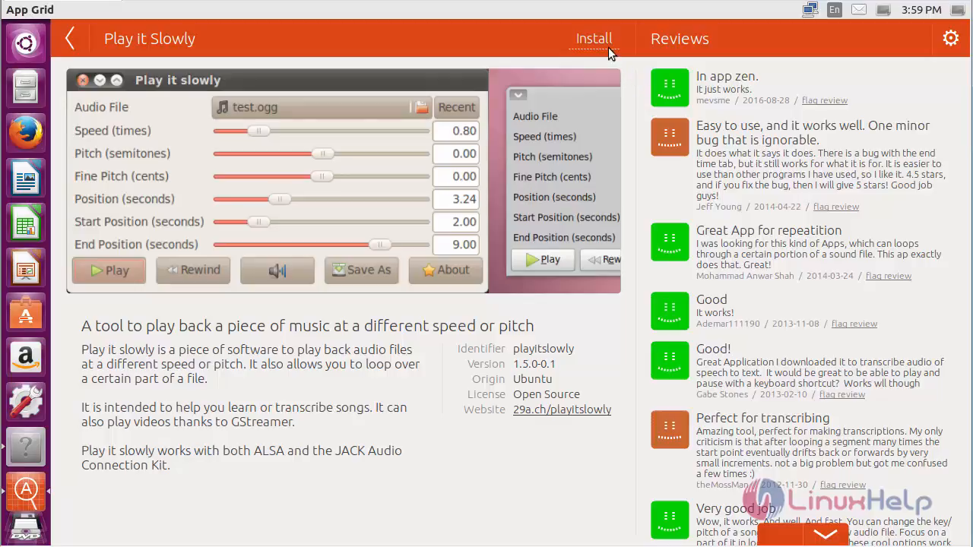
{"action": "mouse_move", "coordinate": [607, 58]}
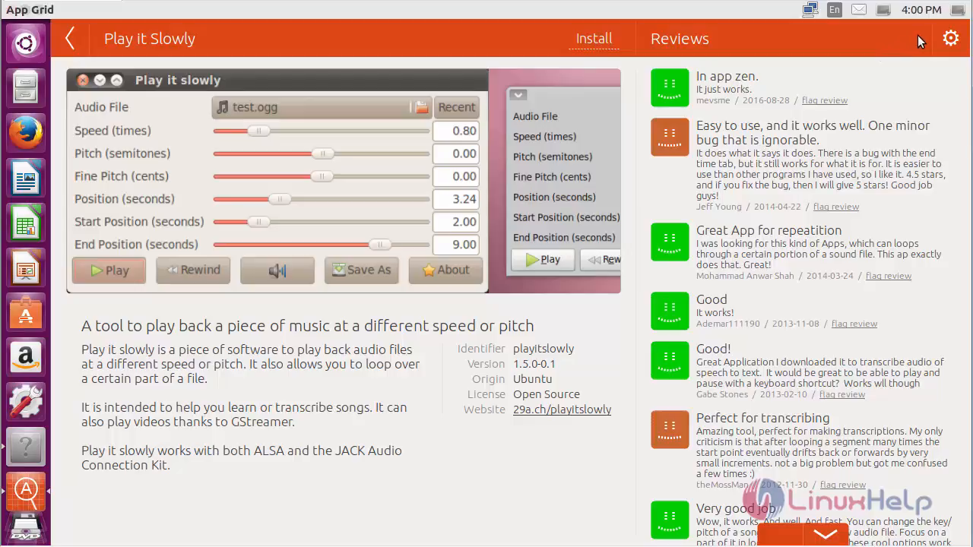
{"action": "mouse_move", "coordinate": [902, 76]}
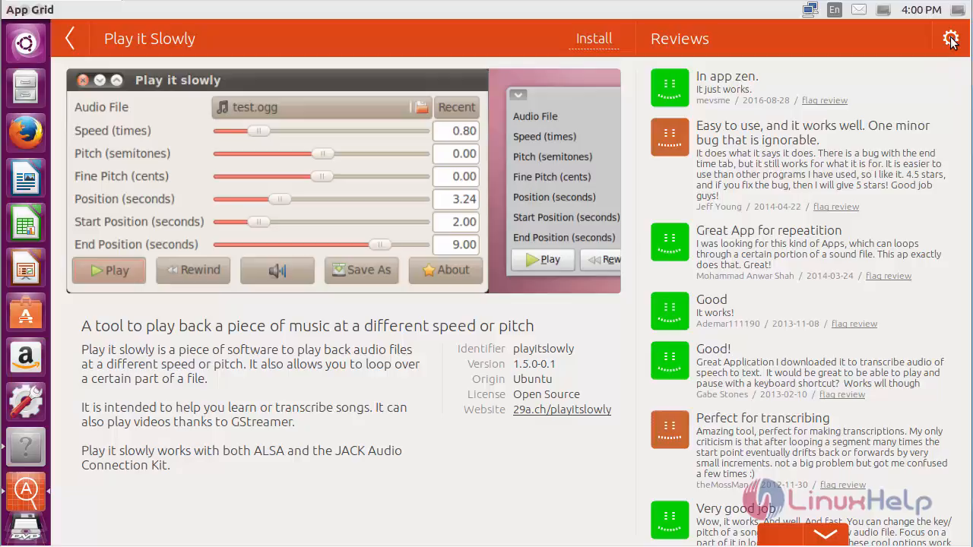
{"action": "left_click", "coordinate": [950, 40]}
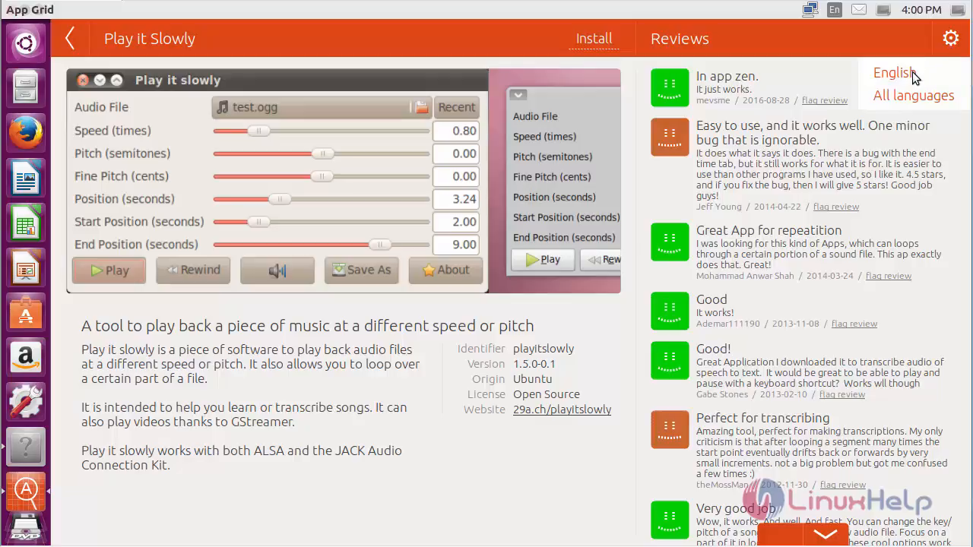
{"action": "mouse_move", "coordinate": [912, 100]}
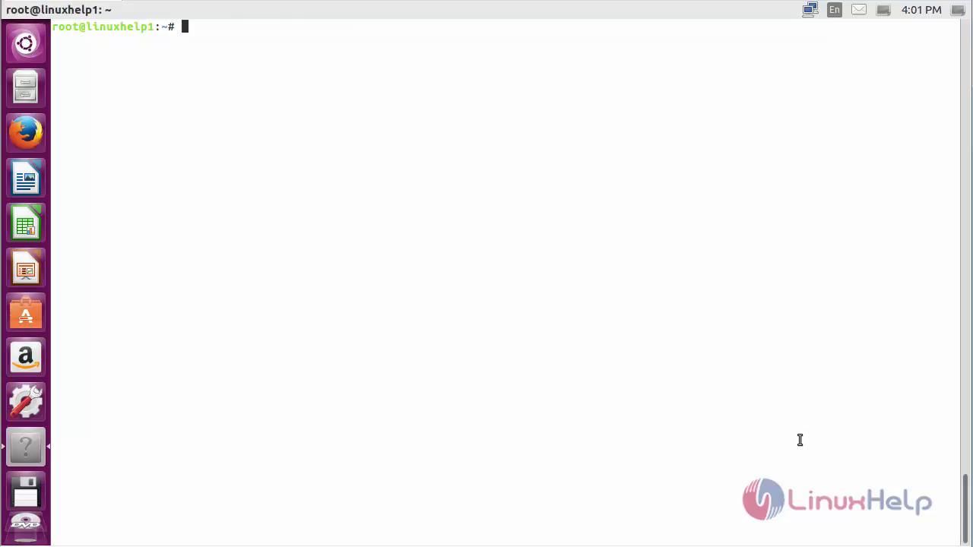
- Run 'apt-get remove appgrid -y' to uninstall AppGrid
{"action": "type", "text": "apt-get"}
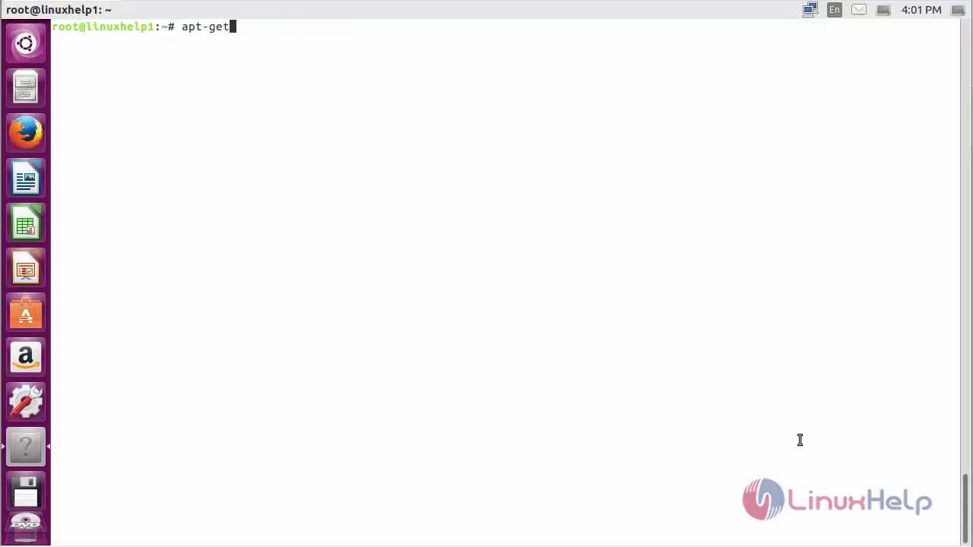
{"action": "type", "text": "remove"}
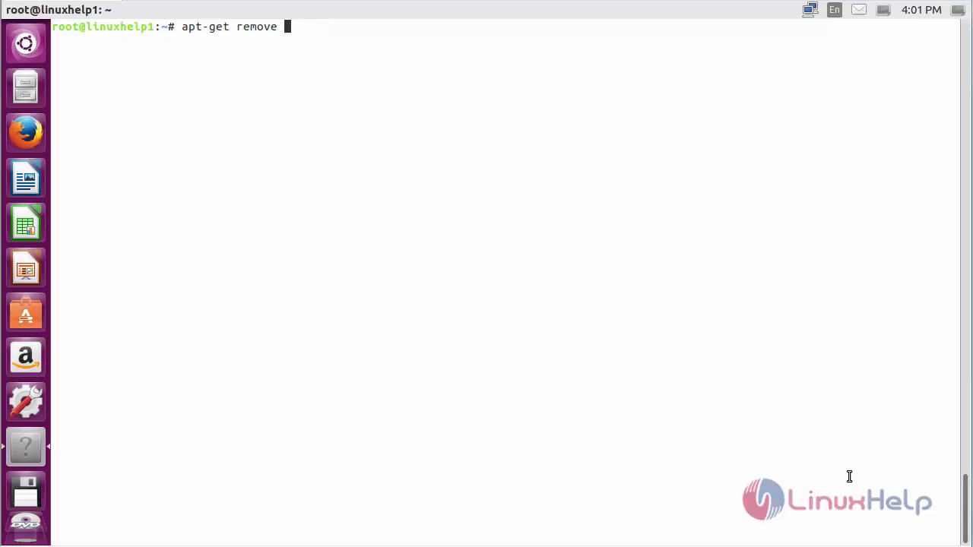
{"action": "type", "text": "app"}
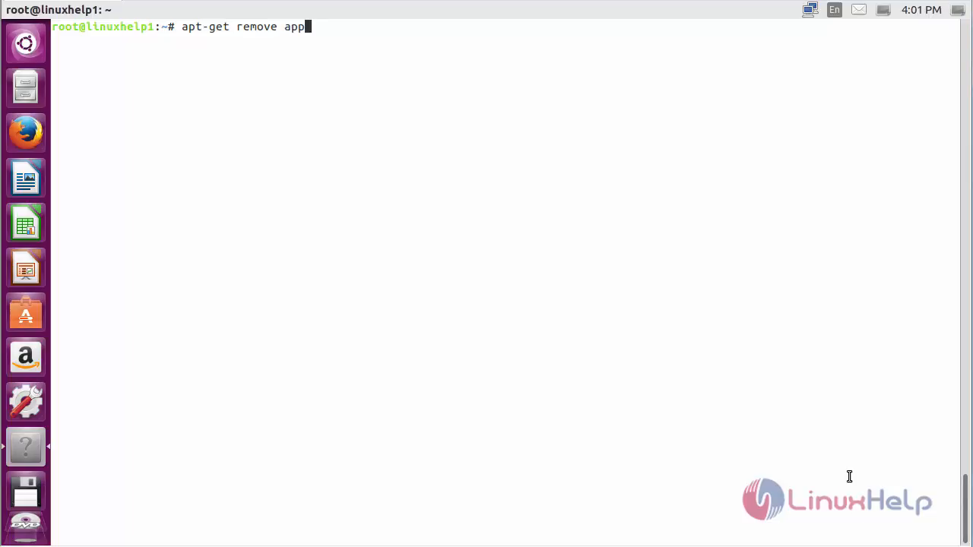
{"action": "type", "text": "grid -y"}
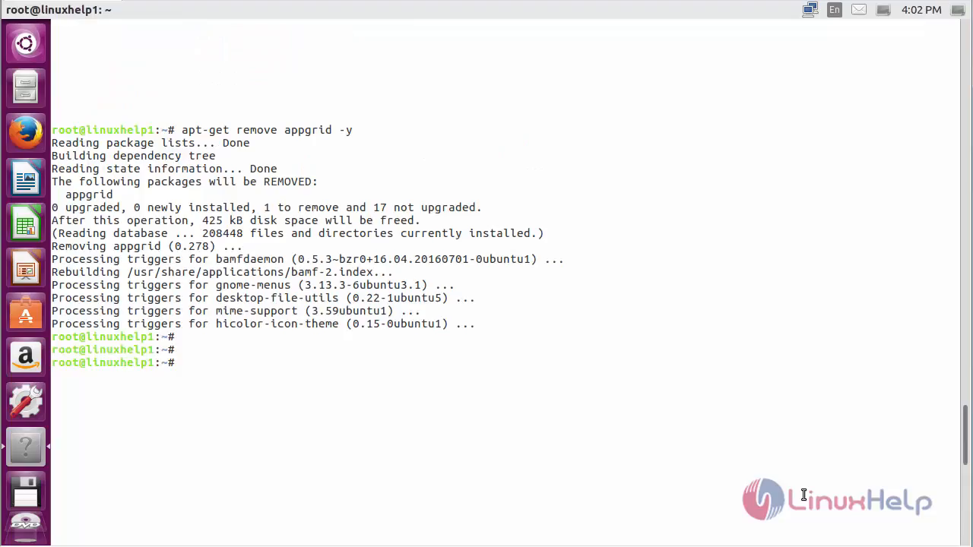
{"action": "scroll", "scroll_direction": "down", "scroll_amount": 3}
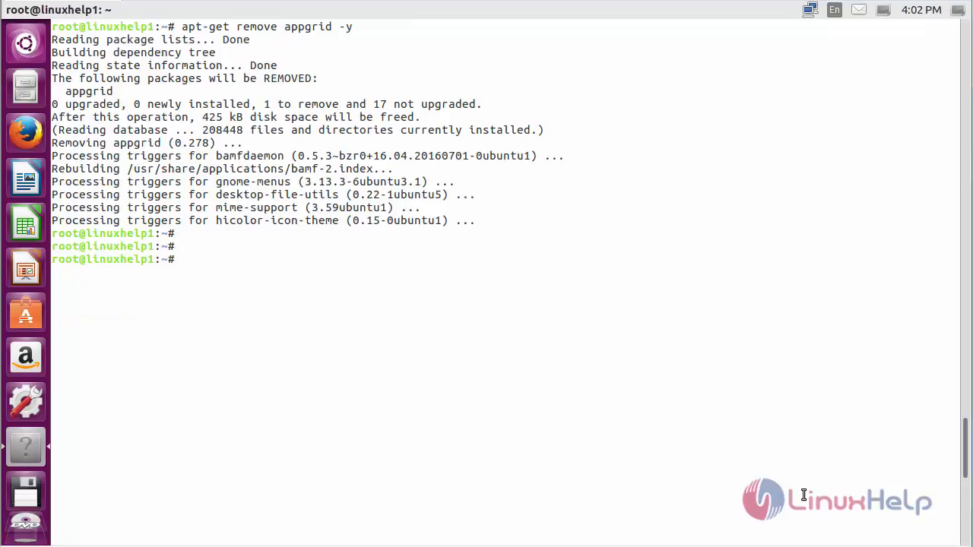